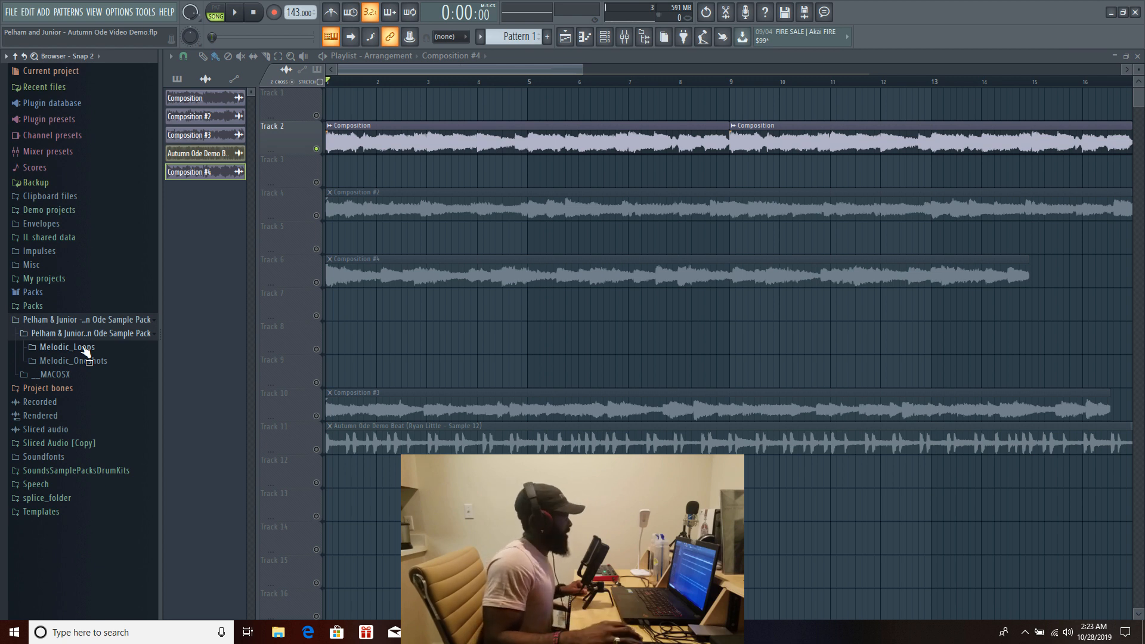
# Audition a loop from the Melodic_Loops A04 folder, then fold Melodic_Loops away.
pyautogui.click(68, 347)
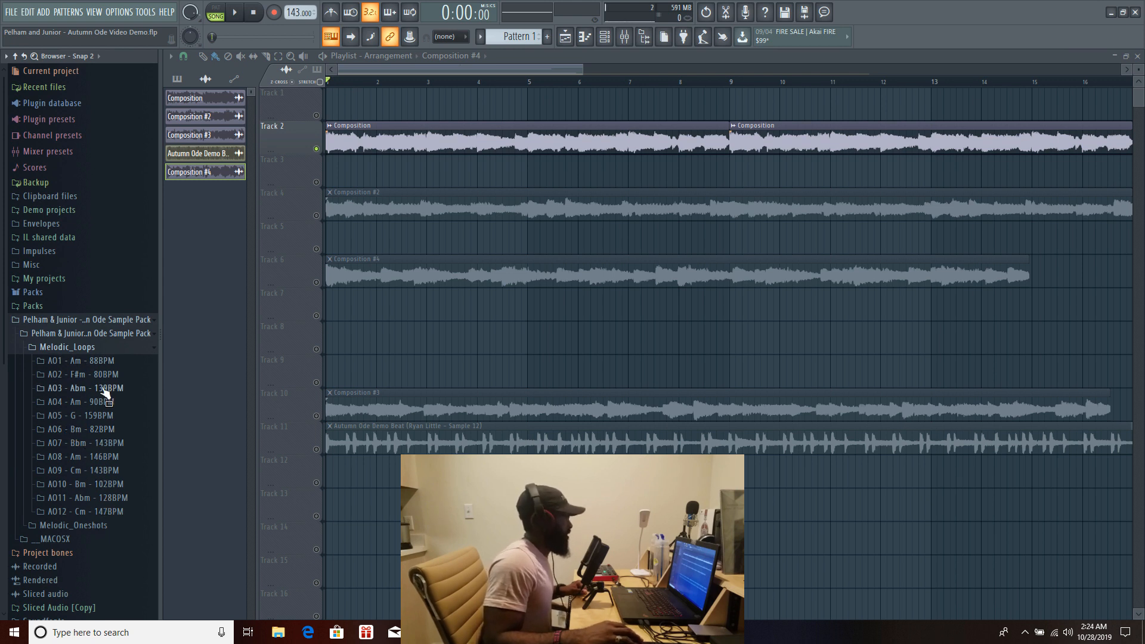
pyautogui.click(73, 402)
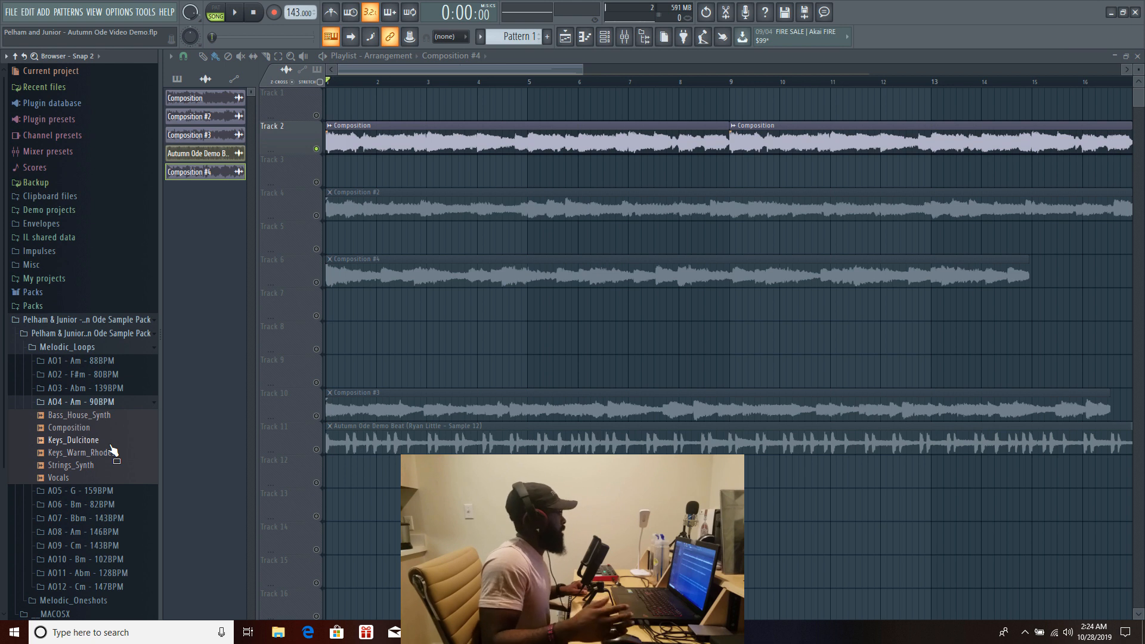
pyautogui.click(48, 401)
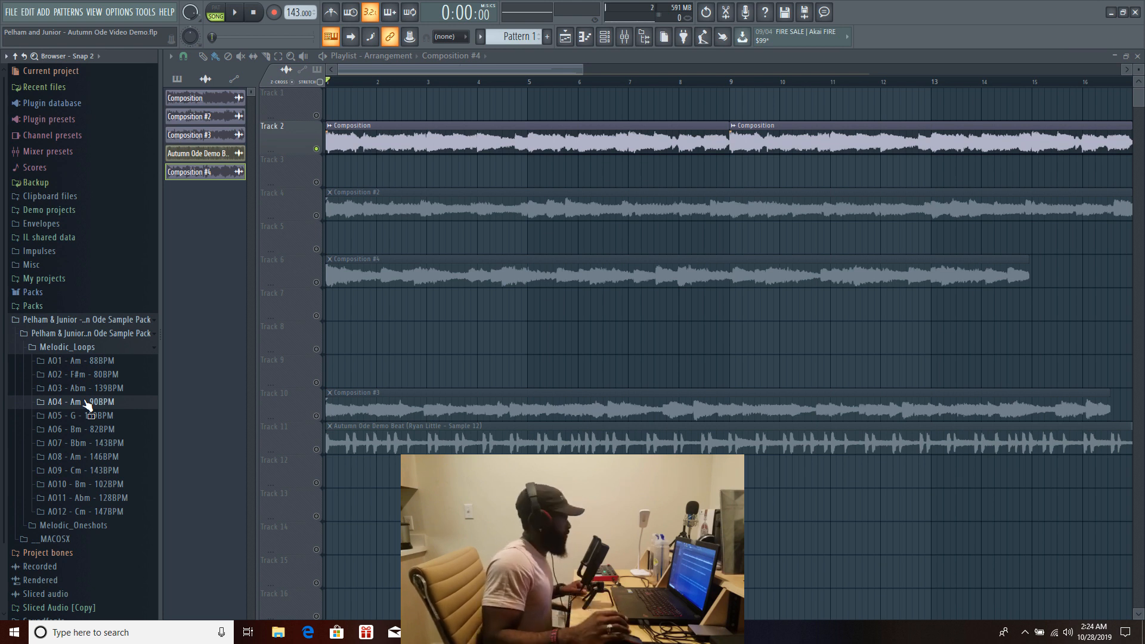
pyautogui.click(67, 347)
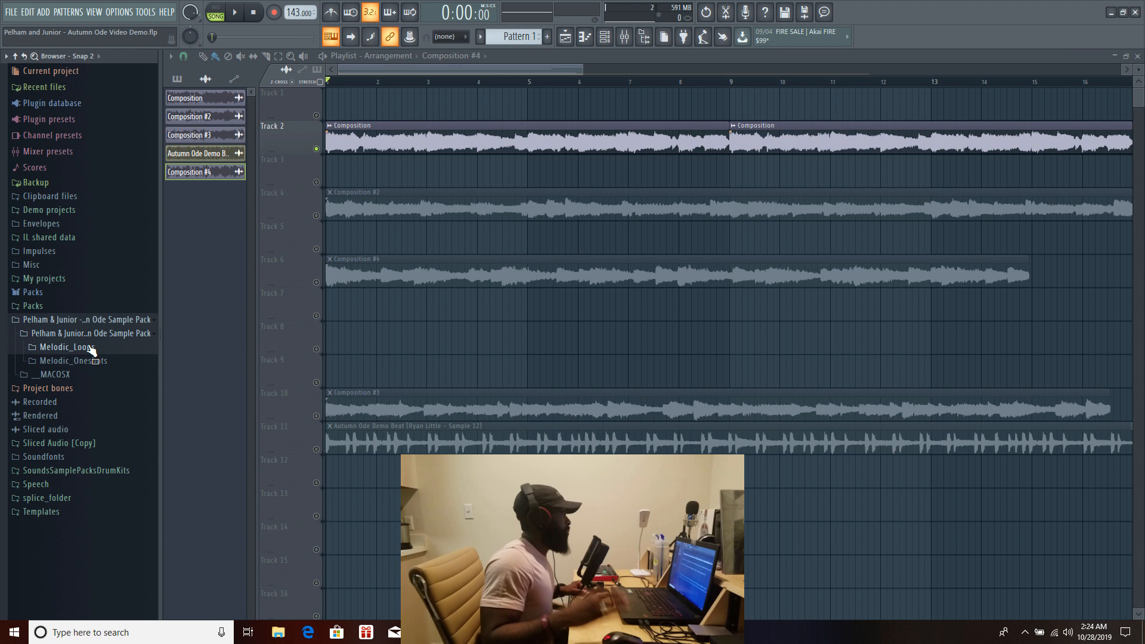
# Expand the Melodic_Oneshots folder and its A04 one-shot subfolder in the Browser.
pyautogui.click(73, 360)
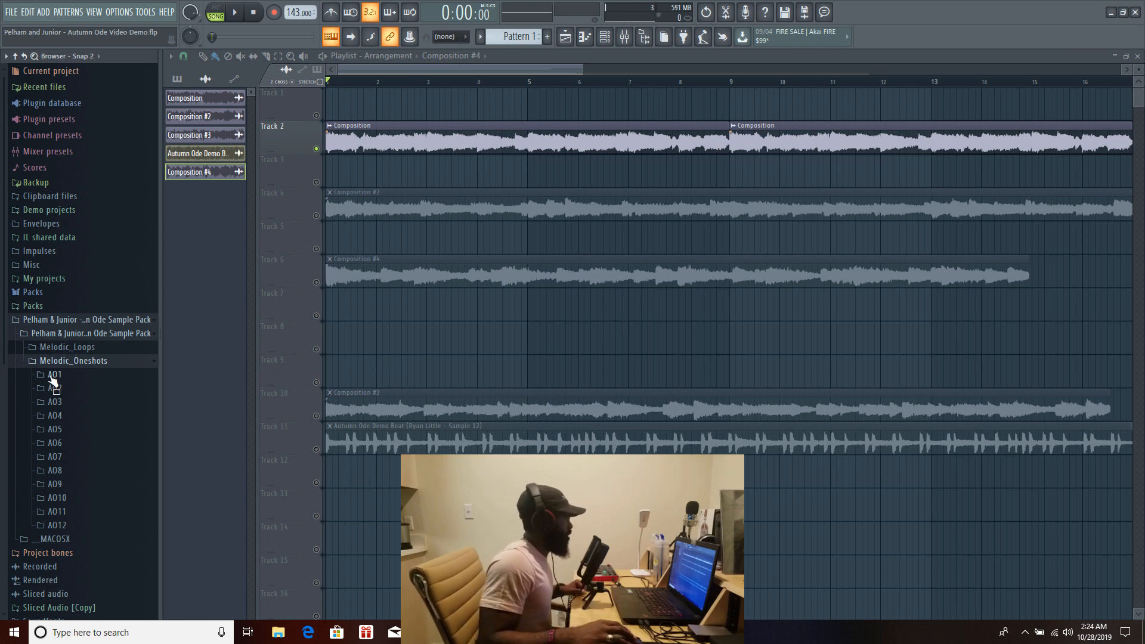
pyautogui.click(53, 415)
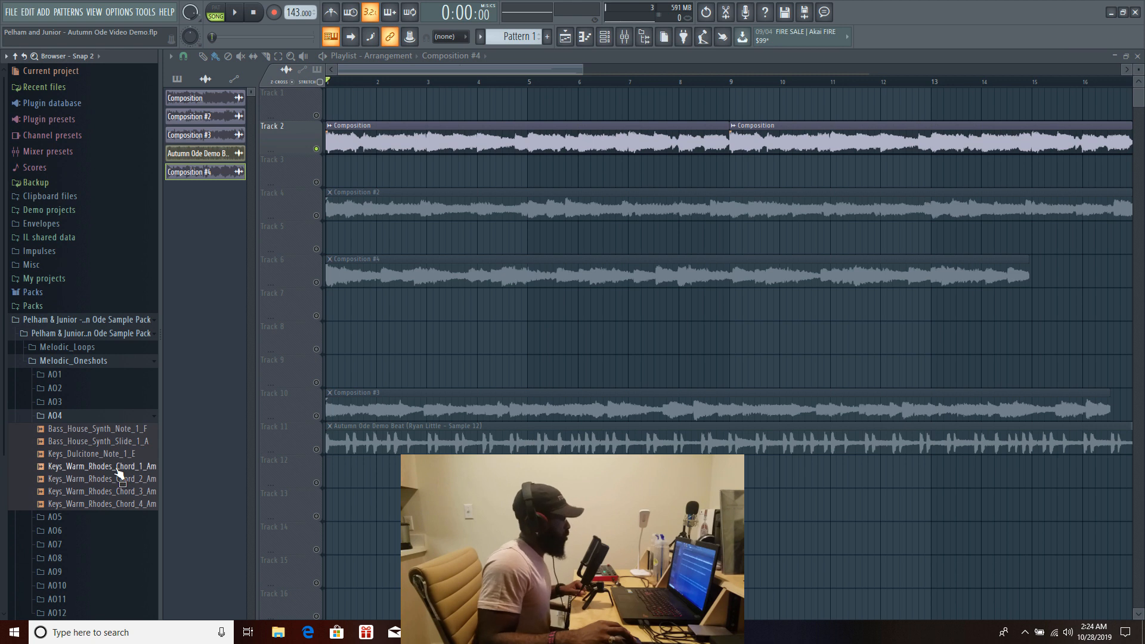
pyautogui.moveTo(71, 365)
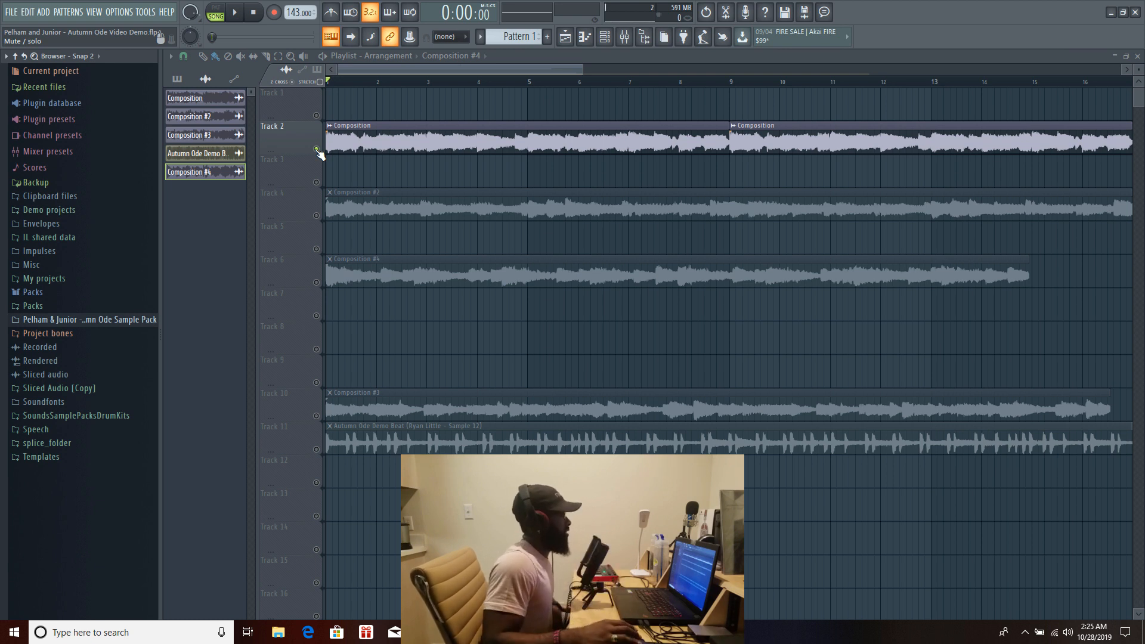
# Solo the Composition track on Track 2 and start the arrangement playing.
pyautogui.click(233, 12)
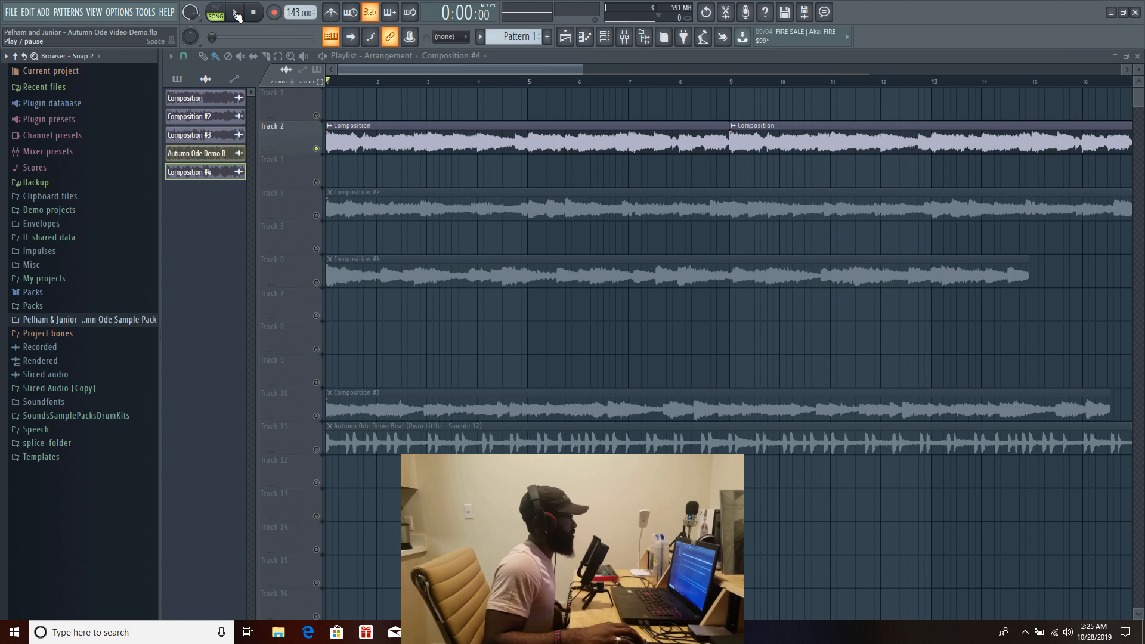
pyautogui.click(235, 12)
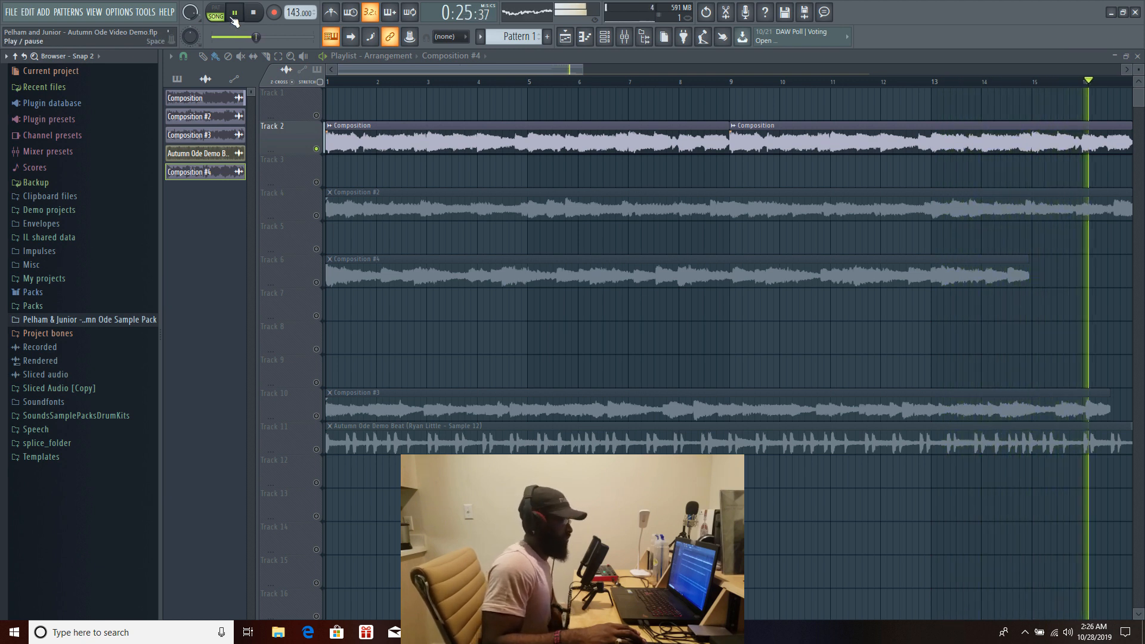
# Stop the arrangement playback near 26 seconds before soloing Track 4.
pyautogui.click(232, 13)
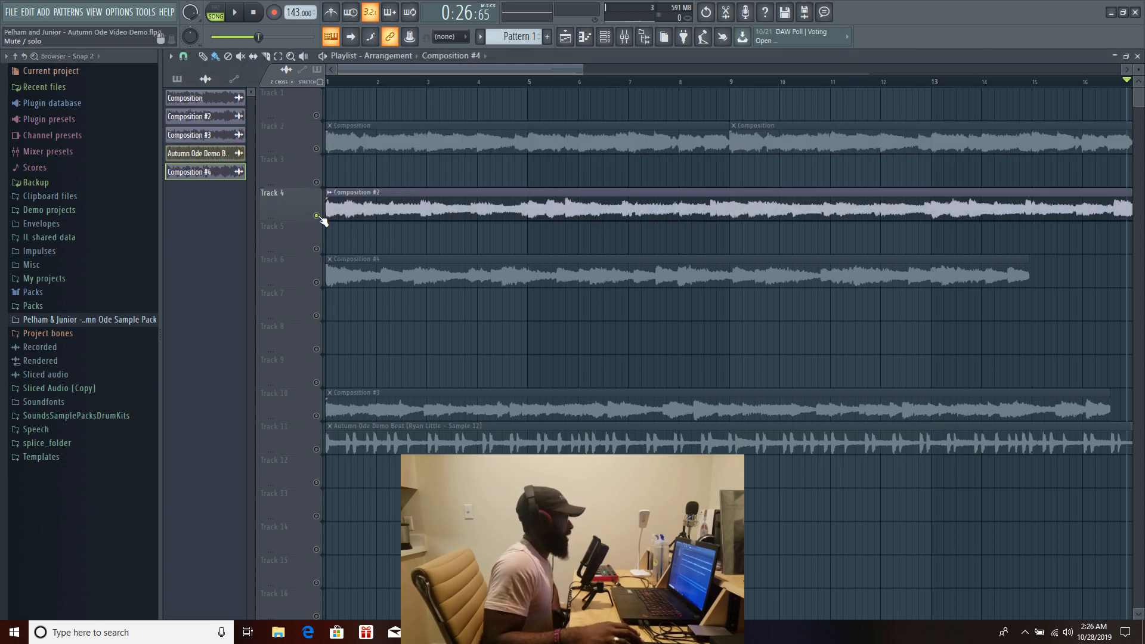
# Start playback of the soloed Composition #2 clip on Track 4.
pyautogui.click(233, 12)
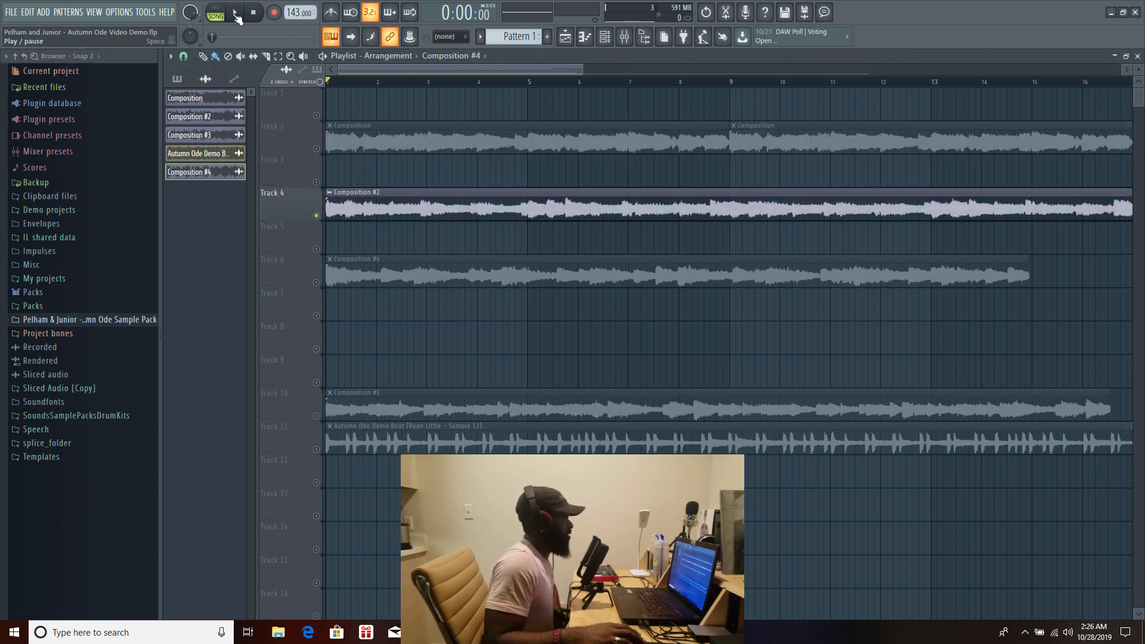
pyautogui.click(234, 12)
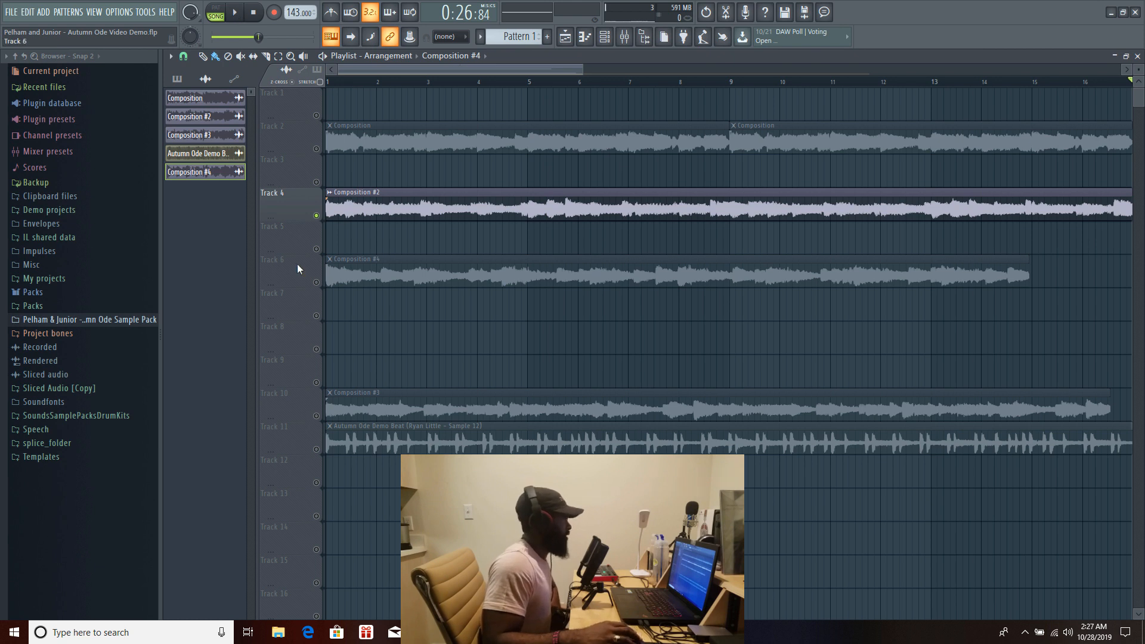
# Stop Composition #2, play the soloed Composition #4 on Track 6 and pause near 0:23.
pyautogui.click(252, 12)
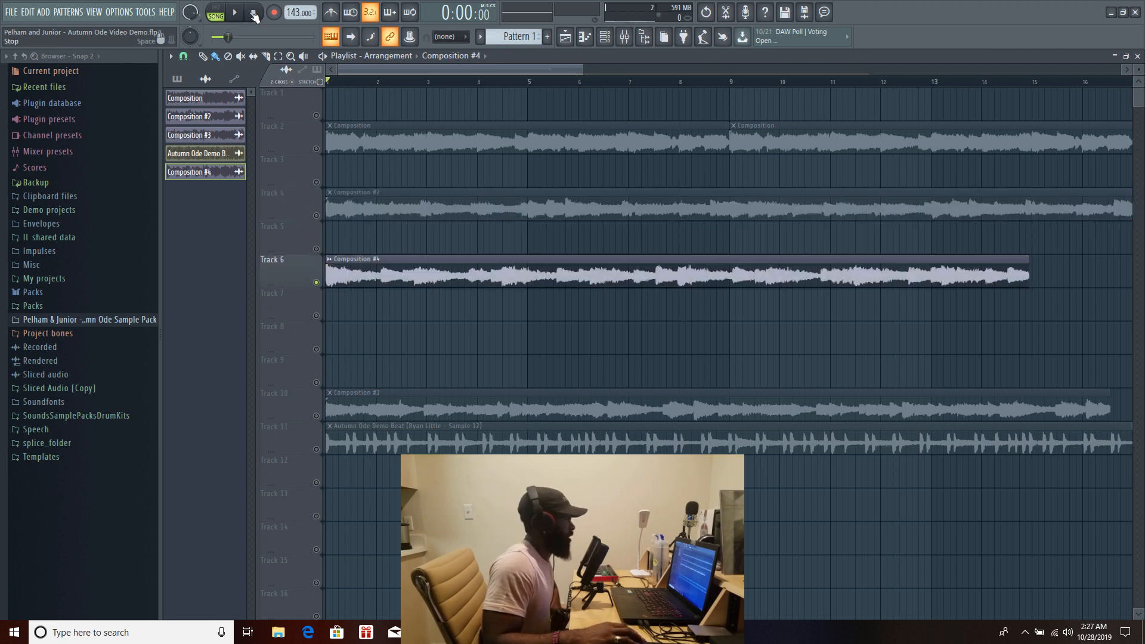
pyautogui.click(234, 12)
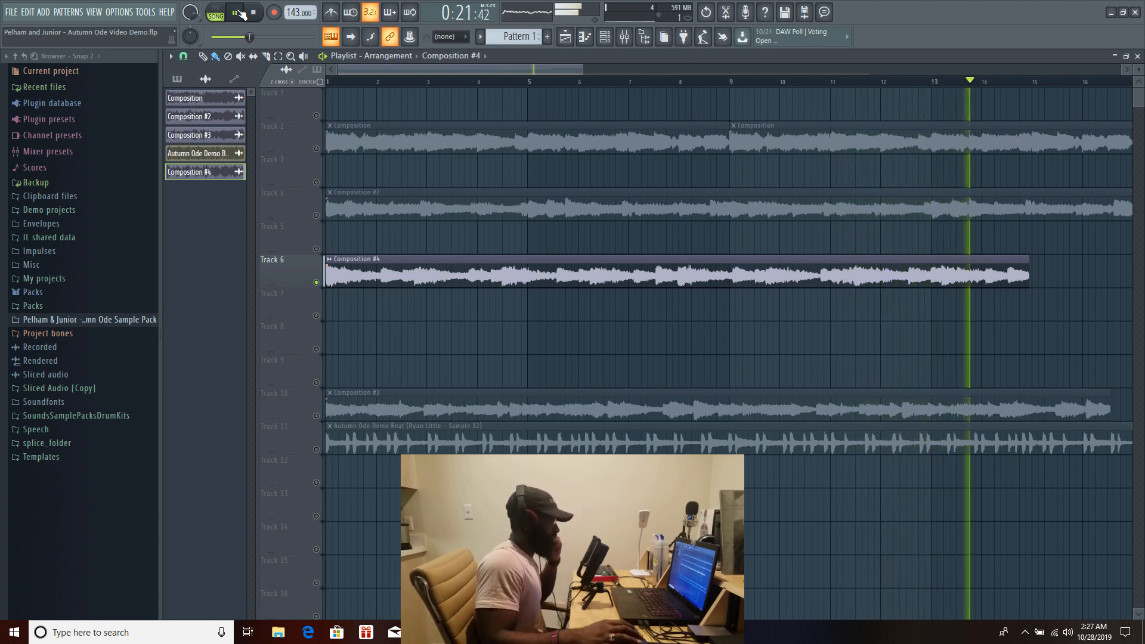
pyautogui.click(235, 12)
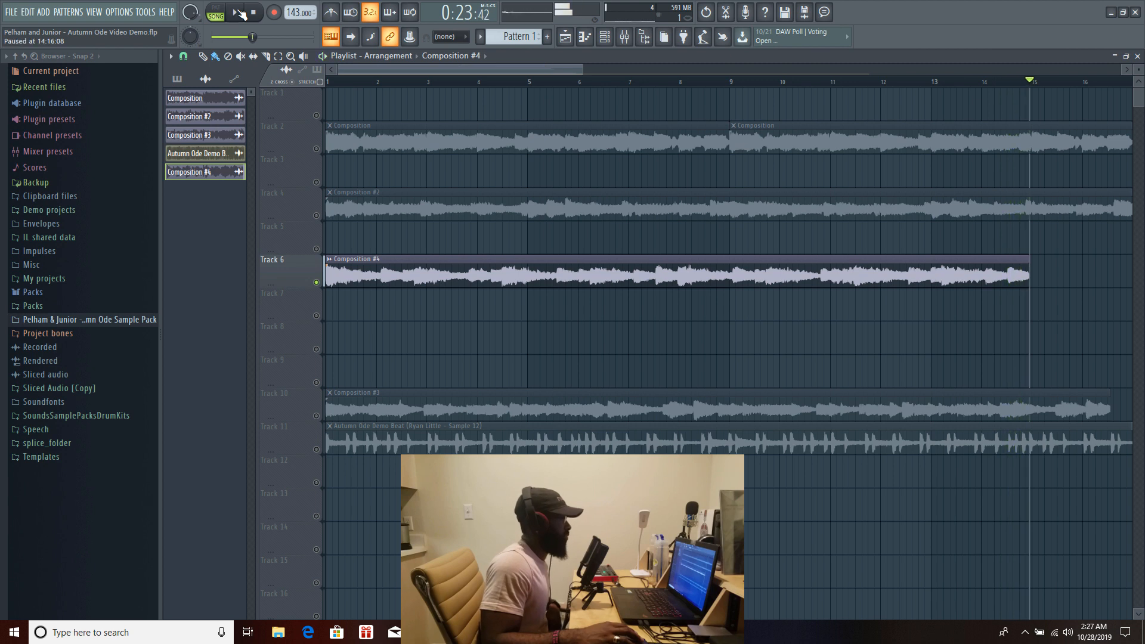
# Stop playback and return the playhead to the start for Composition #3 on Track 10.
pyautogui.click(253, 12)
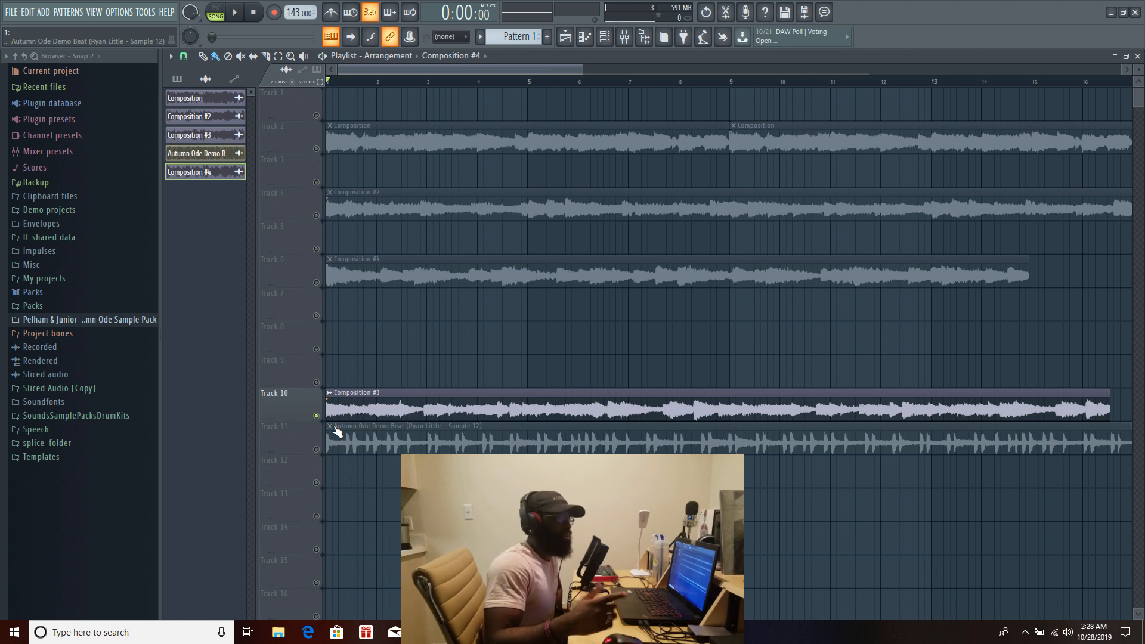
# Reset to the start and play the soloed Composition #3 track on Track 10.
pyautogui.click(253, 12)
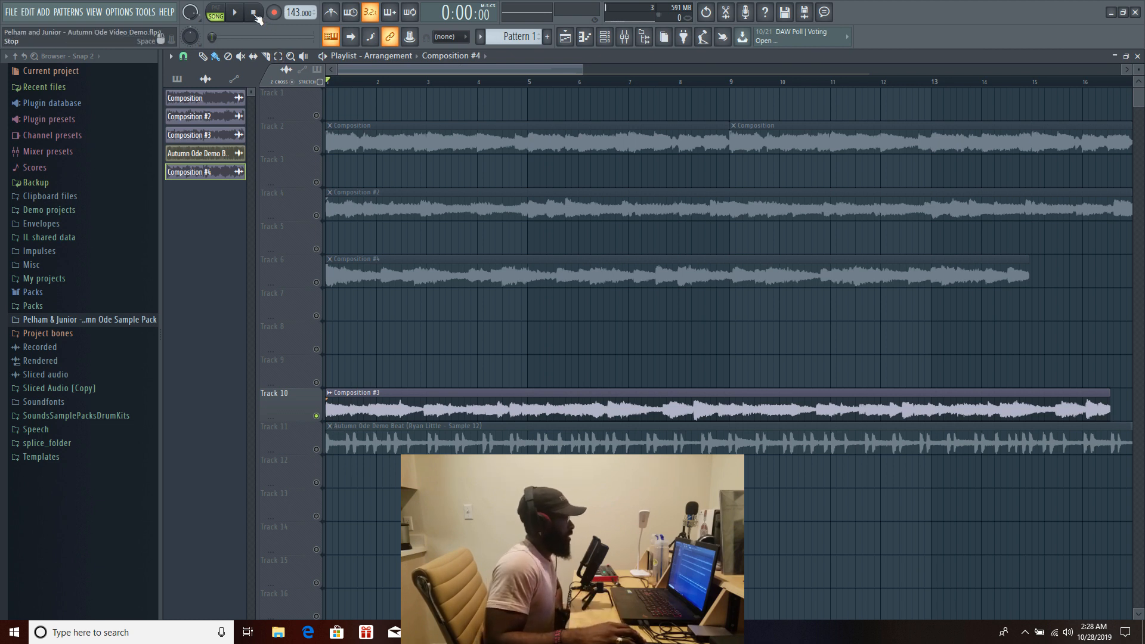
pyautogui.click(234, 12)
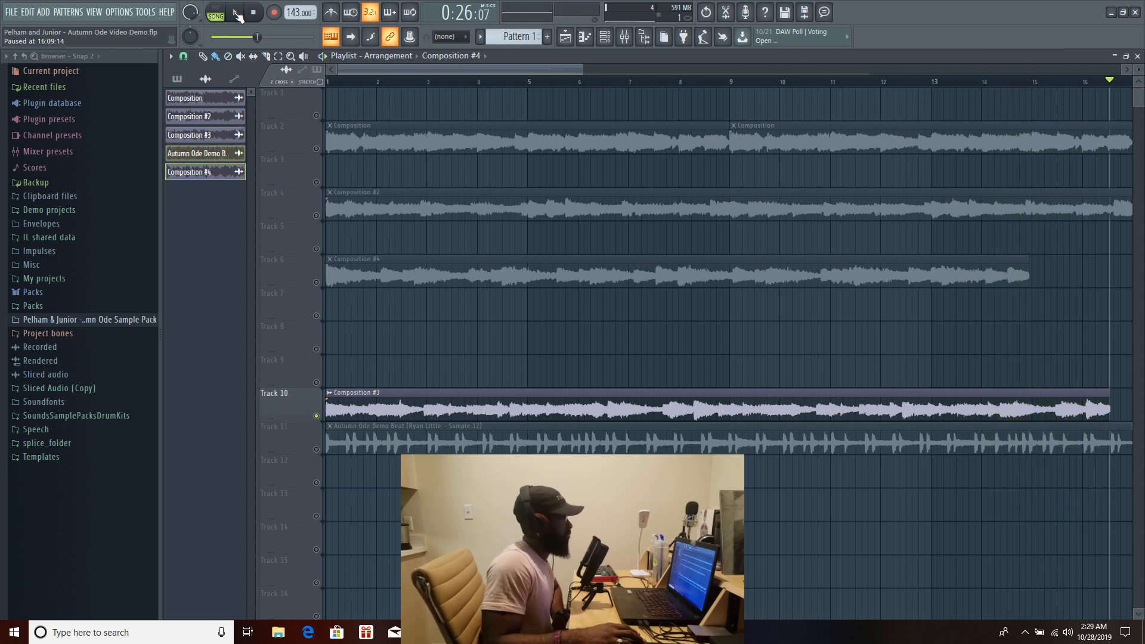
# Stop playback and rewind to 0:00 before soloing the Autumn Ode Demo Beat on Track 11.
pyautogui.click(253, 12)
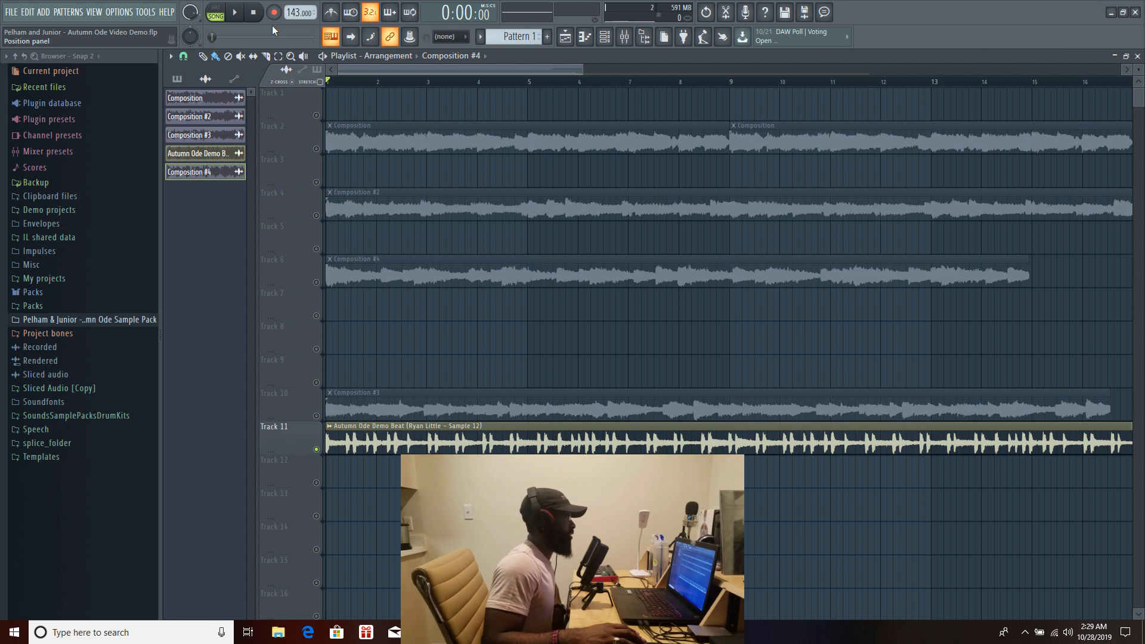
# Play the soloed Autumn Ode Demo Beat on Track 11, then stop and rewind to 0:00.
pyautogui.click(232, 11)
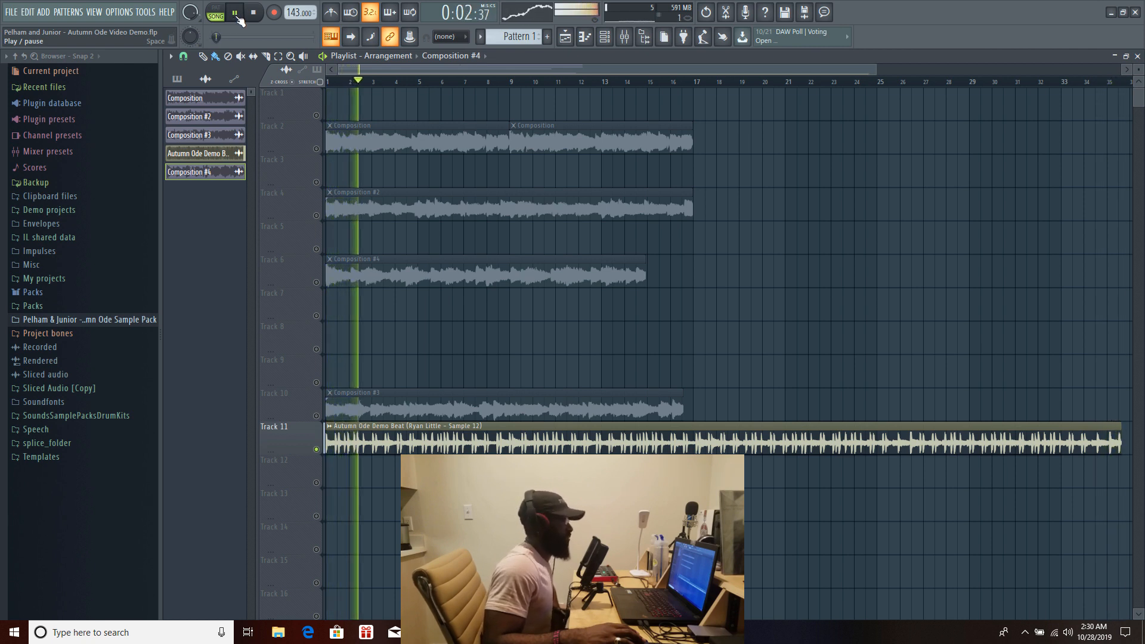
pyautogui.click(252, 12)
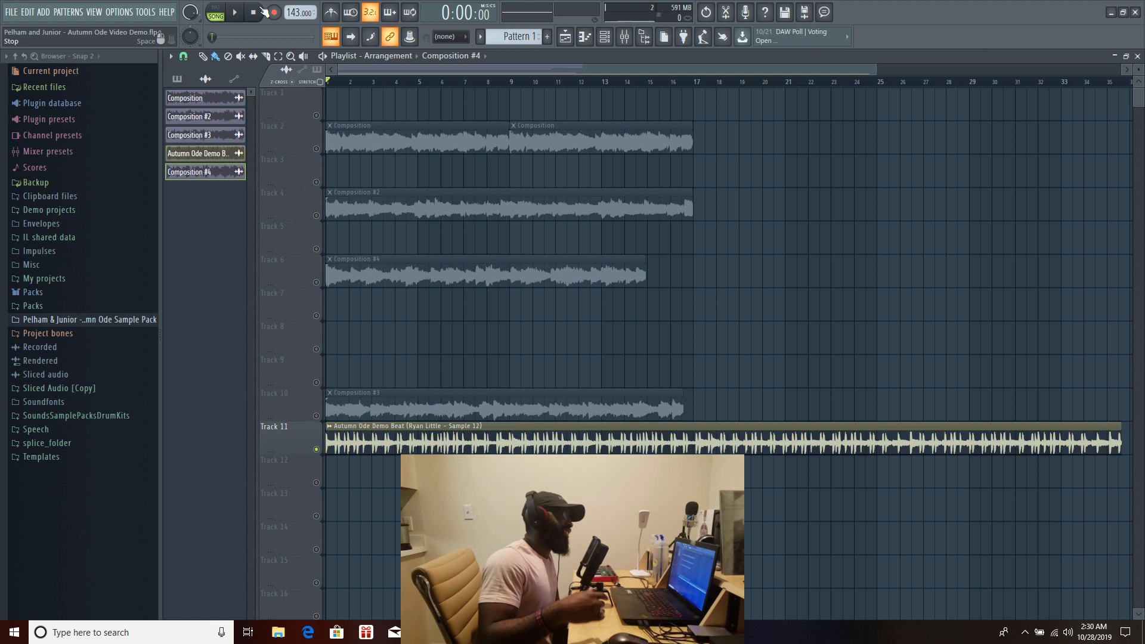